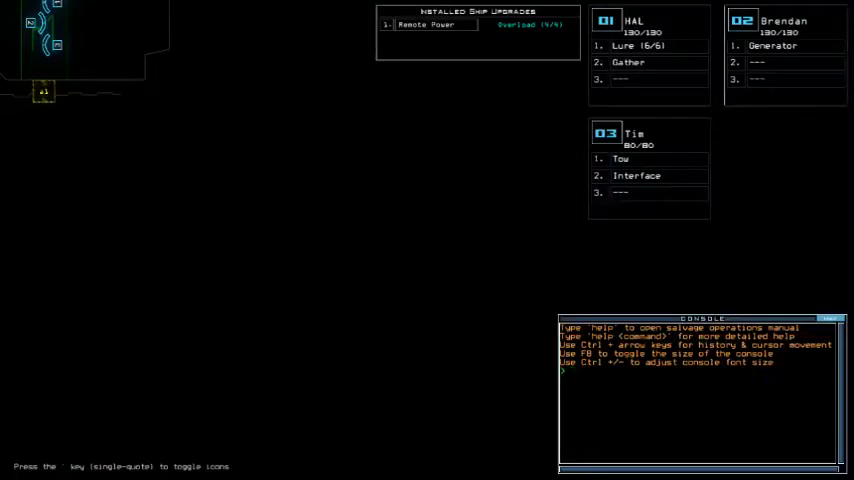
Look over the game options, resume play, and request a ship and drone status report
{"action": "key", "text": "Escape"}
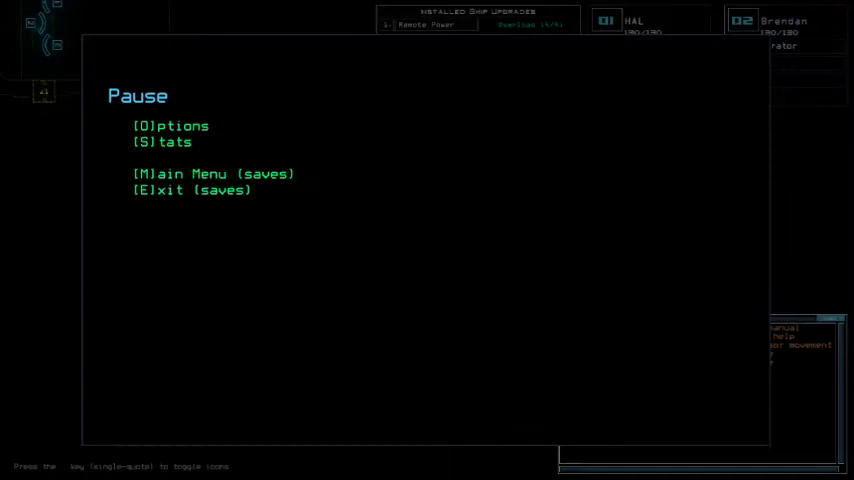
{"action": "left_click", "coordinate": [170, 126]}
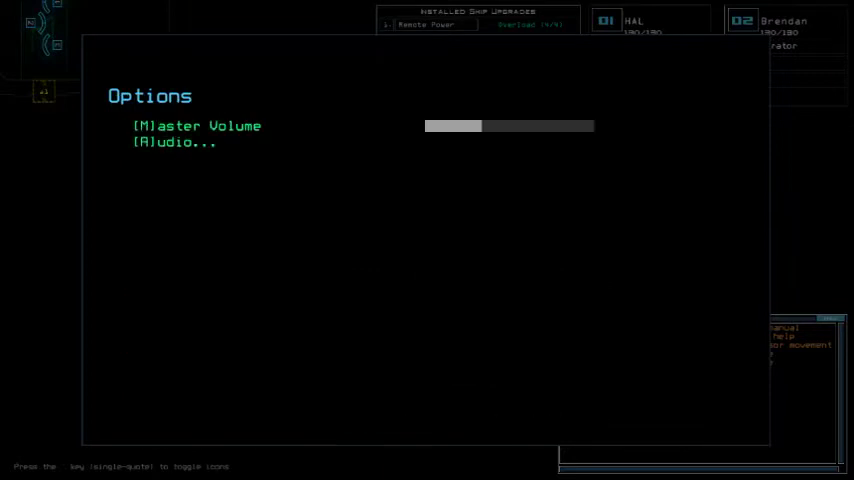
{"action": "key", "text": "Escape"}
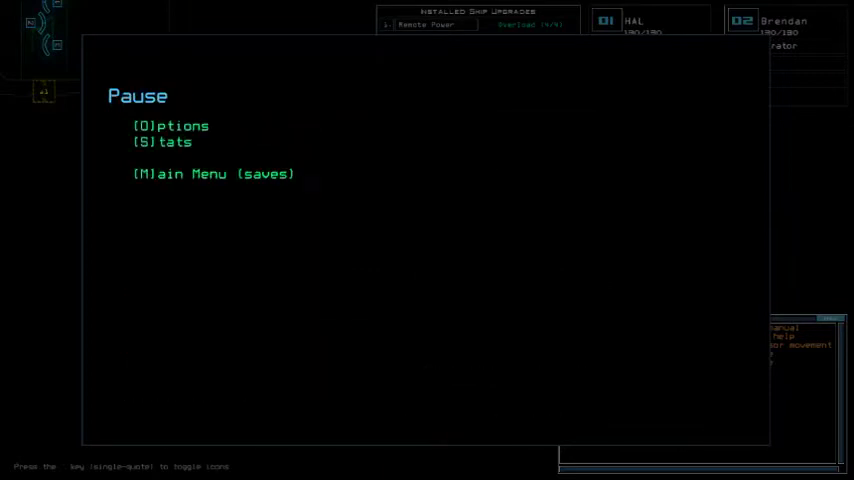
{"action": "key", "text": "Escape"}
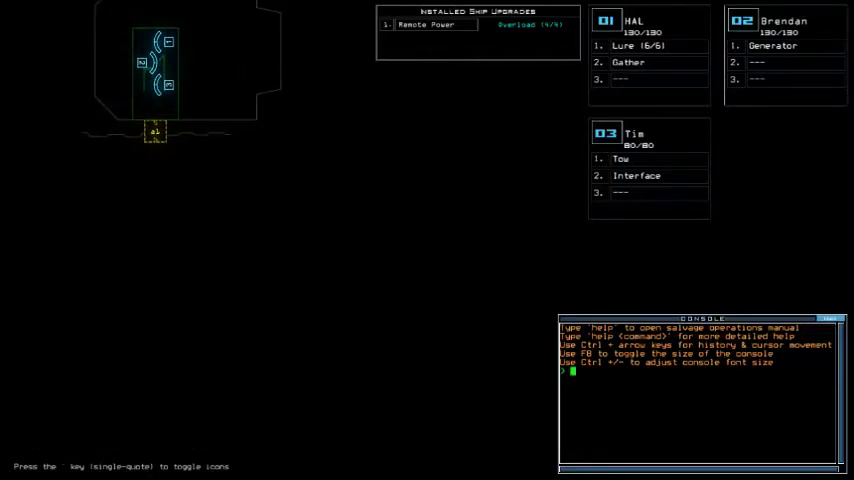
{"action": "type", "text": "status"}
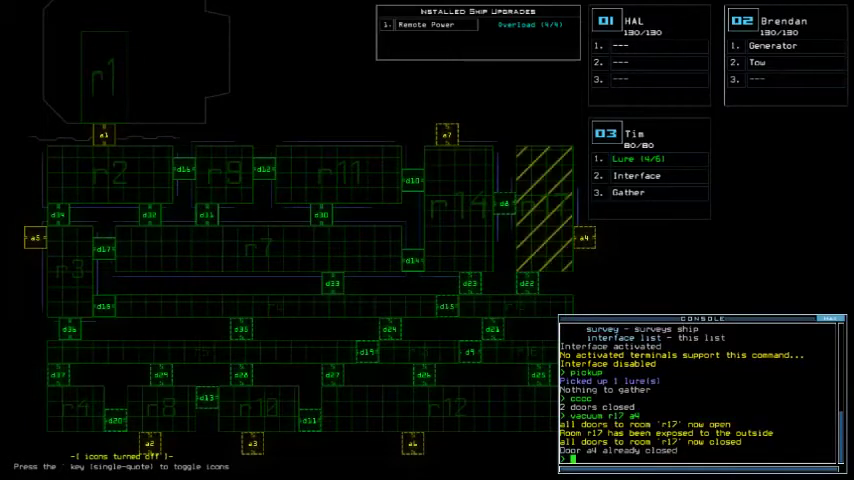
{"action": "key", "text": "'"}
{"action": "type", "text": "d37"}
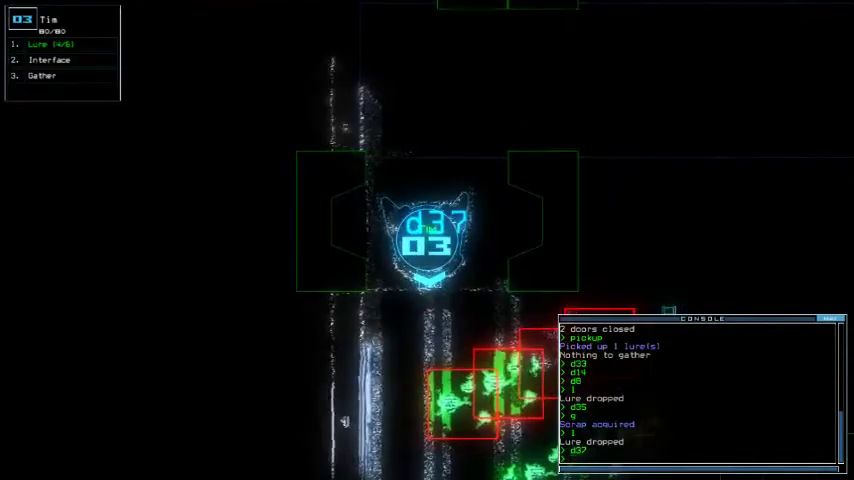
Move the console window to the top so the rooms below are visible
{"action": "left_click_drag", "start_coordinate": [700, 318], "coordinate": [700, 100]}
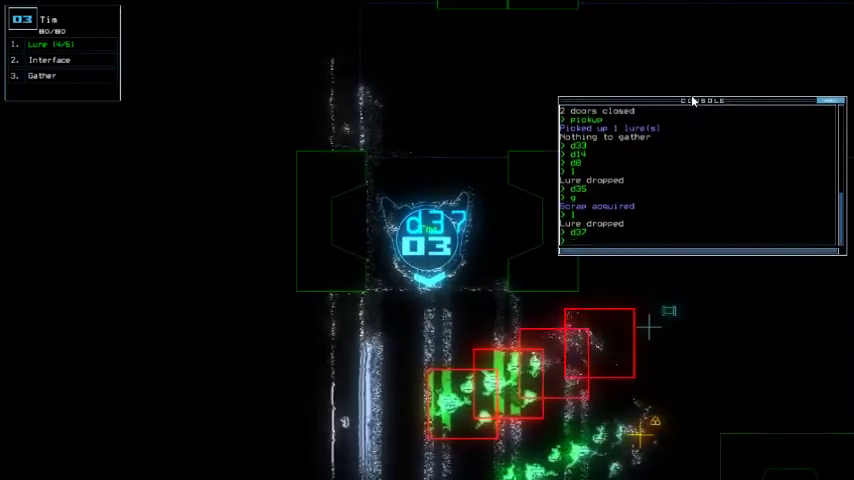